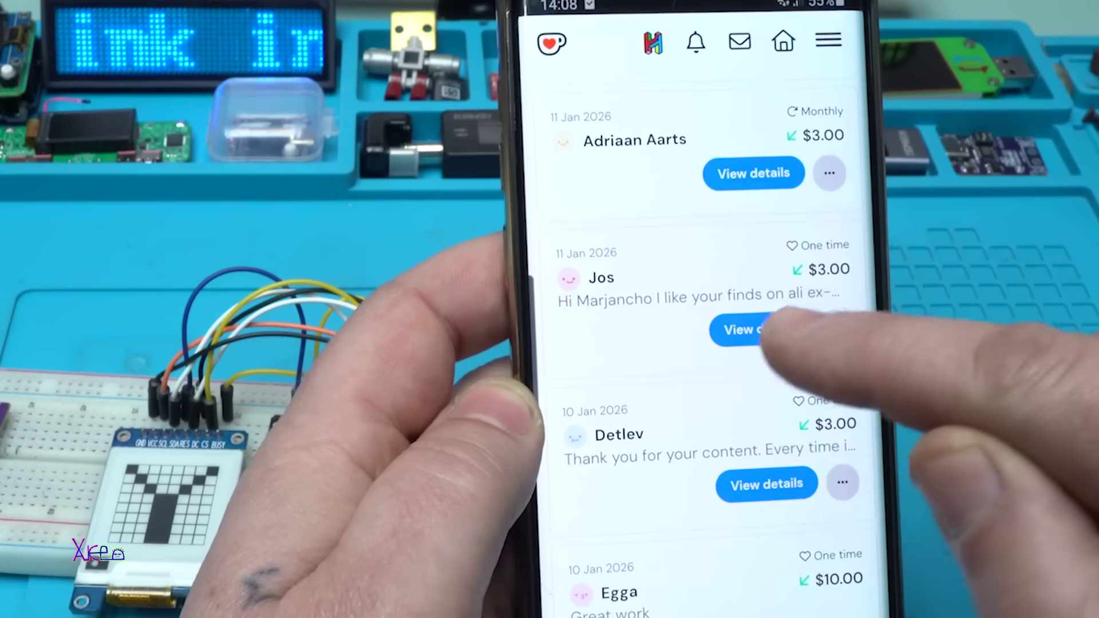
# Step: View details of Jos's $3.00 one-time support to read his e-paper calendar battery question and reply
pyautogui.click(742, 330)
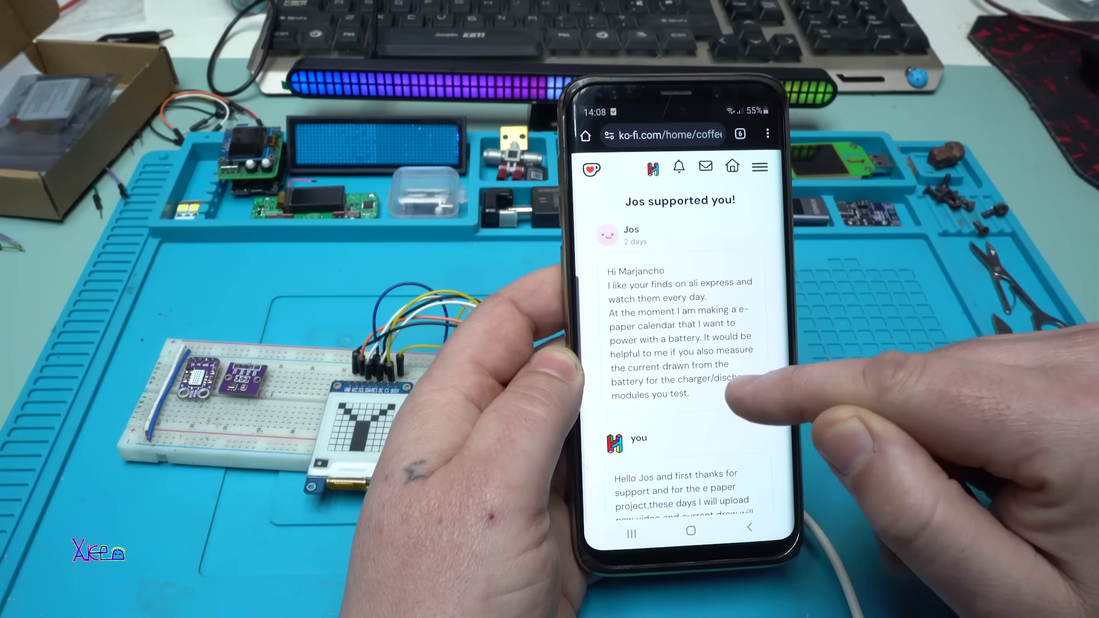
pyautogui.scroll(-3)
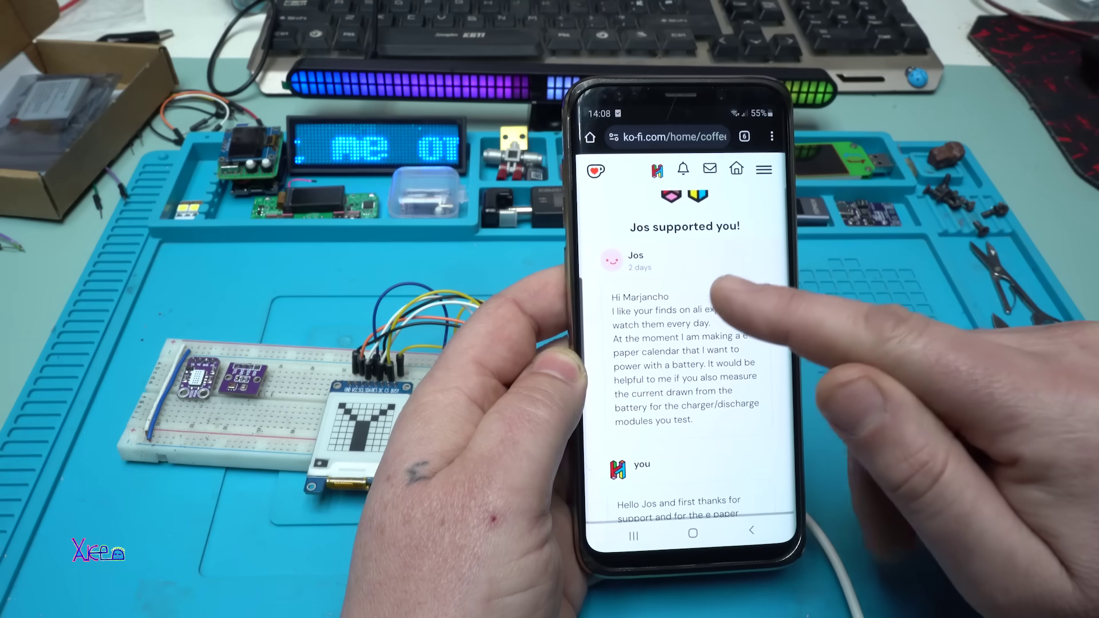